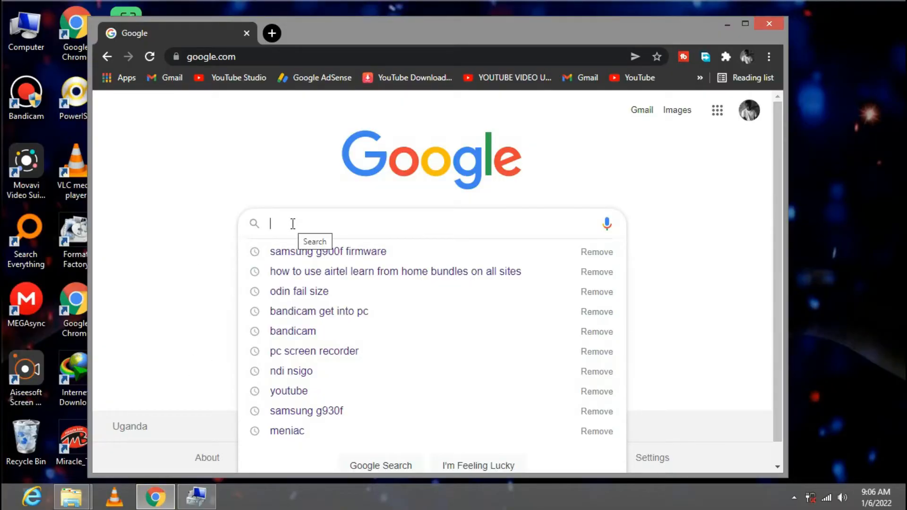
# Google 'itel a32f firmware' and open the firmwarefile.com Itel A32F result.
pyautogui.write('it')
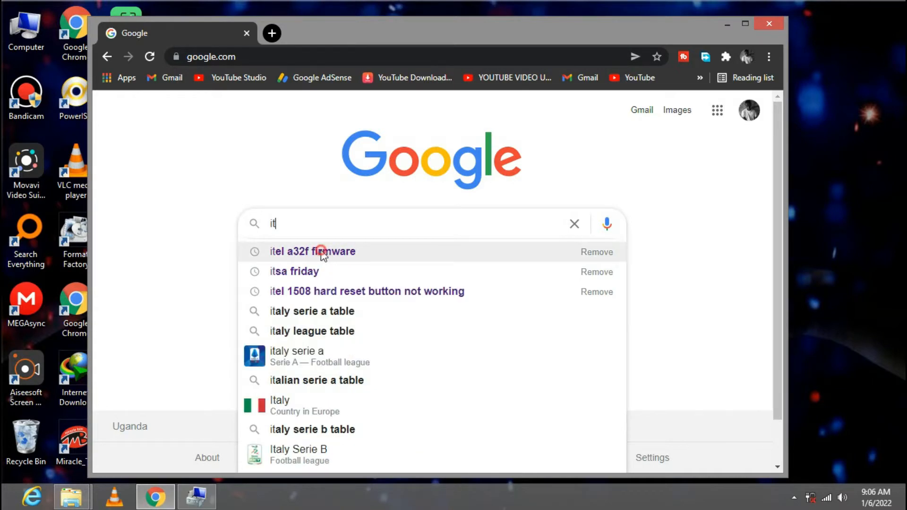
pyautogui.click(313, 251)
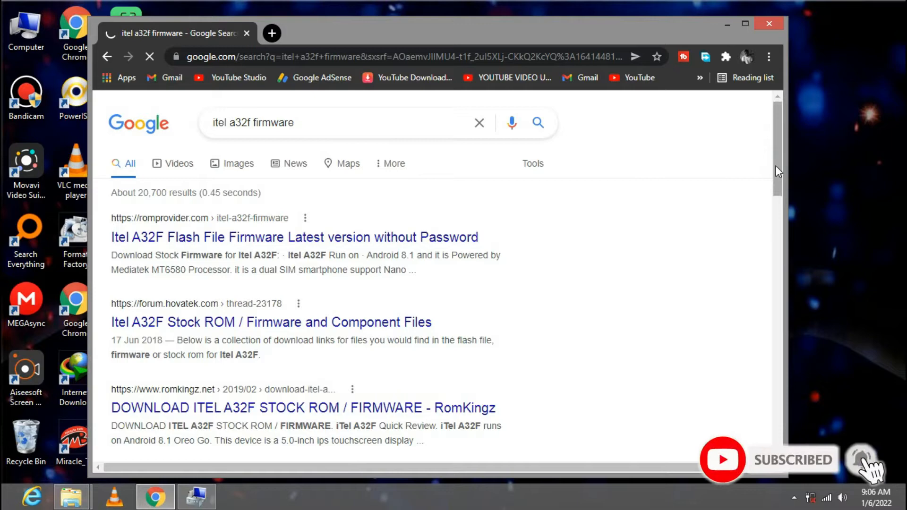
pyautogui.scroll(-3)
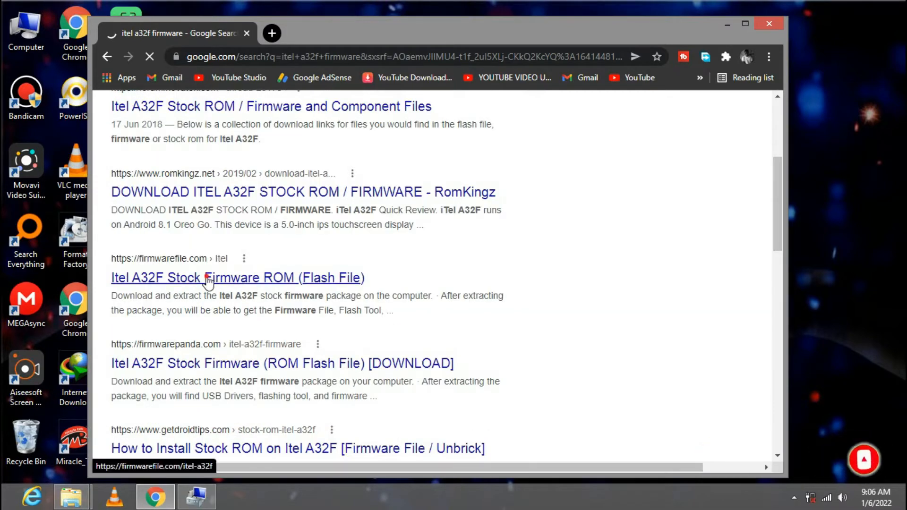
pyautogui.click(237, 278)
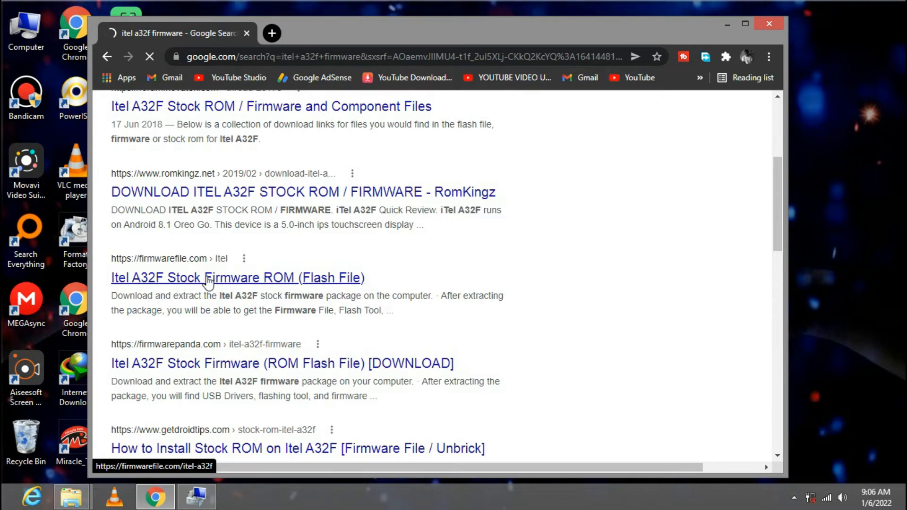
pyautogui.click(237, 278)
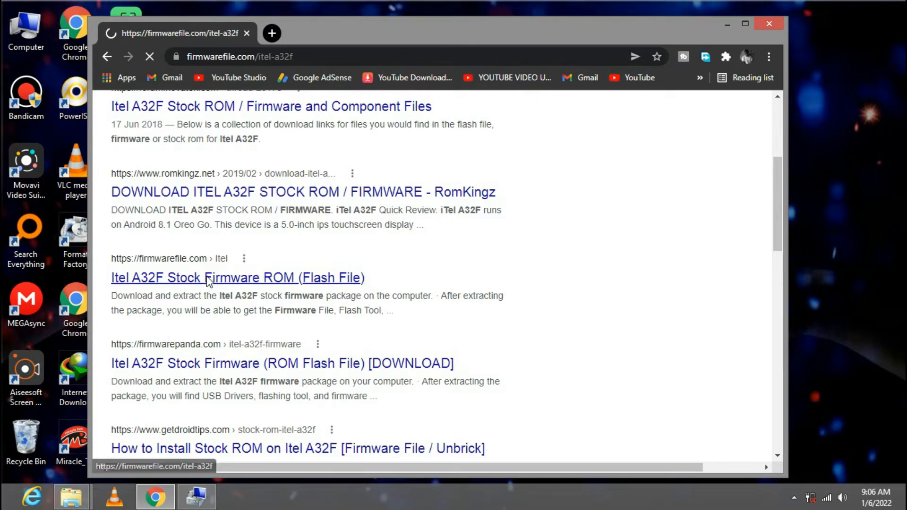
# Scroll to the flash file section and open the Mirror 1 (Mediafire) download link.
pyautogui.click(237, 278)
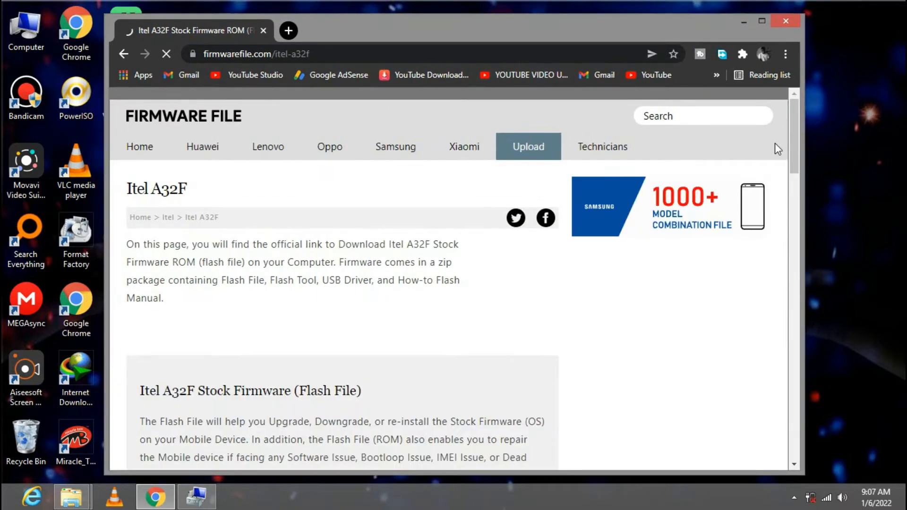
pyautogui.scroll(-3)
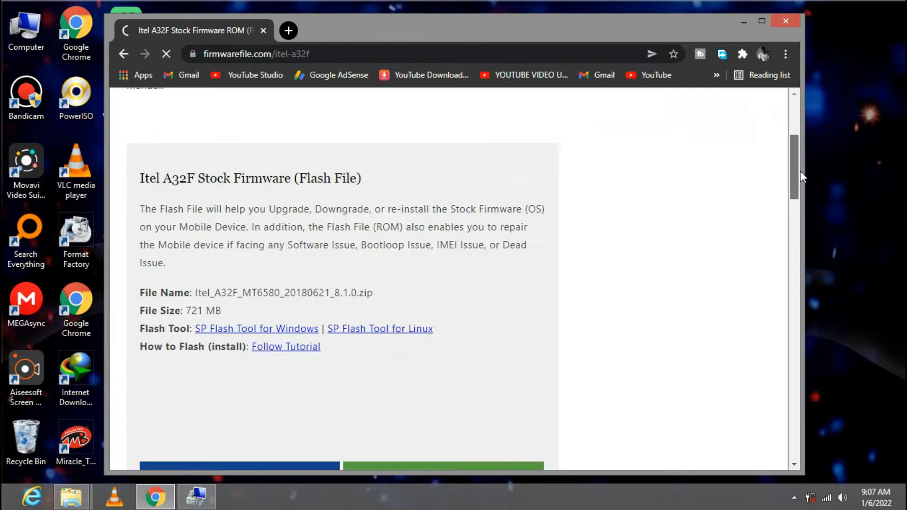
pyautogui.scroll(-3)
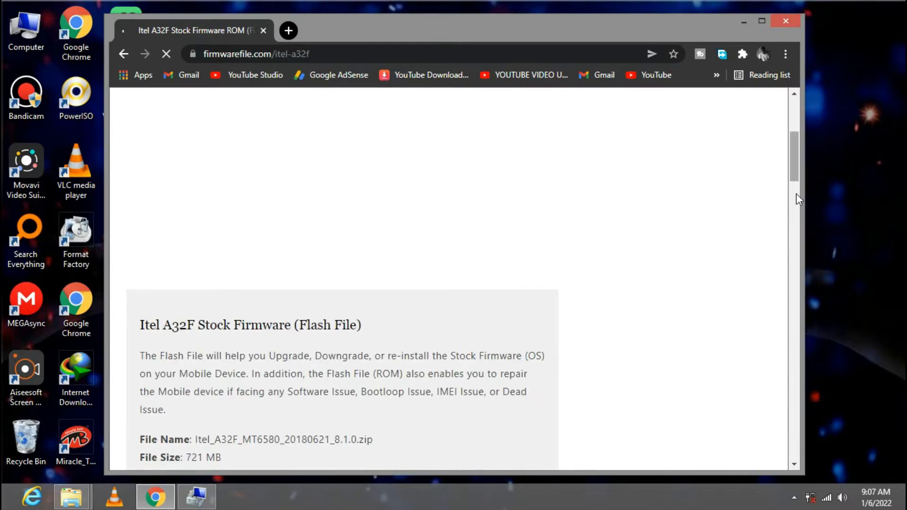
pyautogui.scroll(-3)
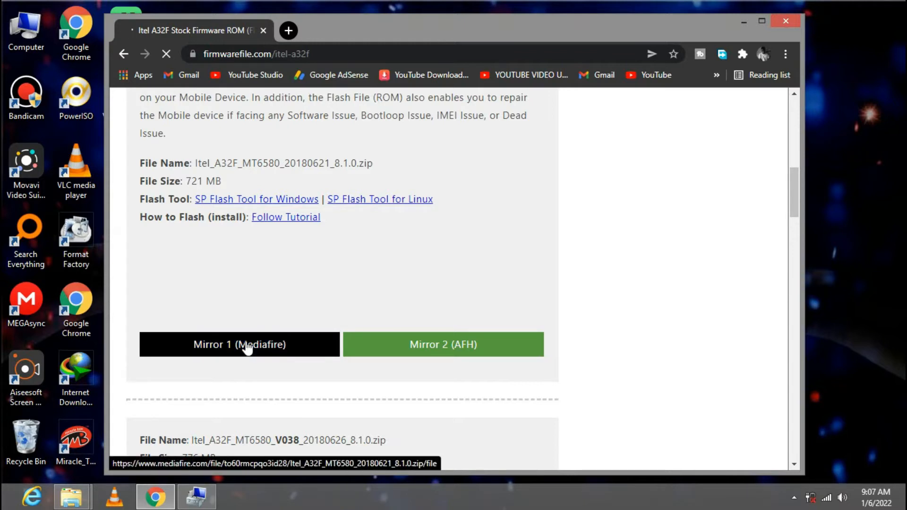
pyautogui.click(240, 344)
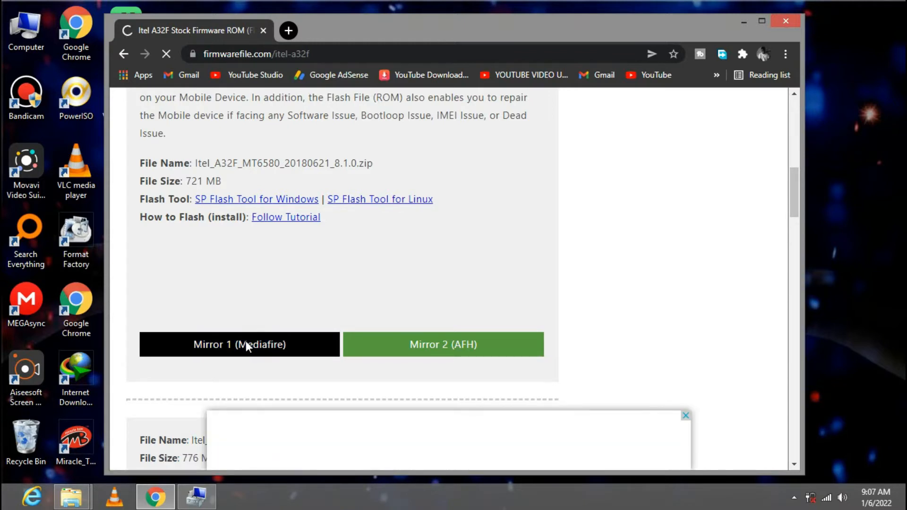
pyautogui.click(239, 345)
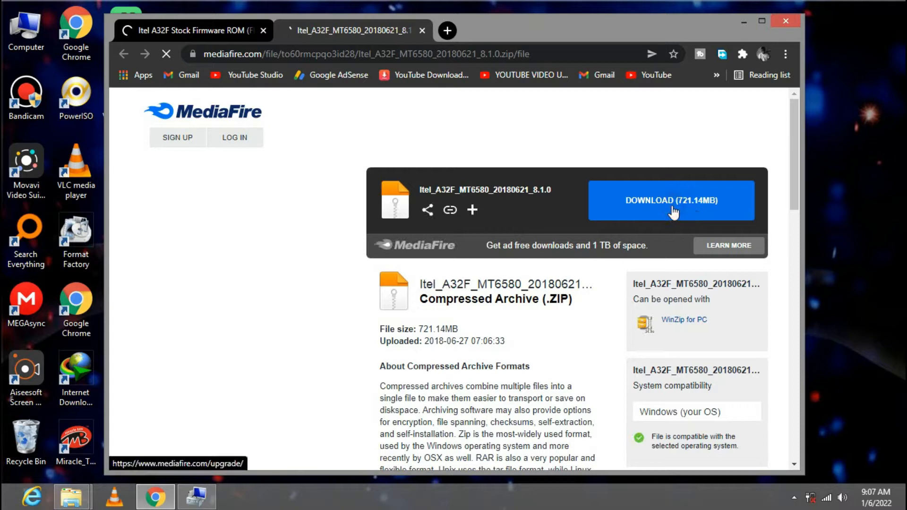
# Download the 721.14 MB firmware zip from MediaFire, starting it in IDM.
pyautogui.click(671, 200)
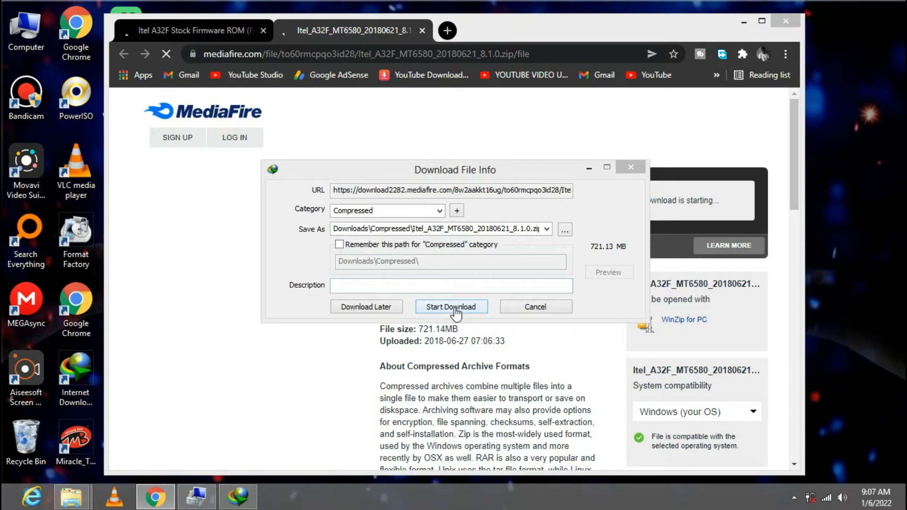
pyautogui.click(451, 306)
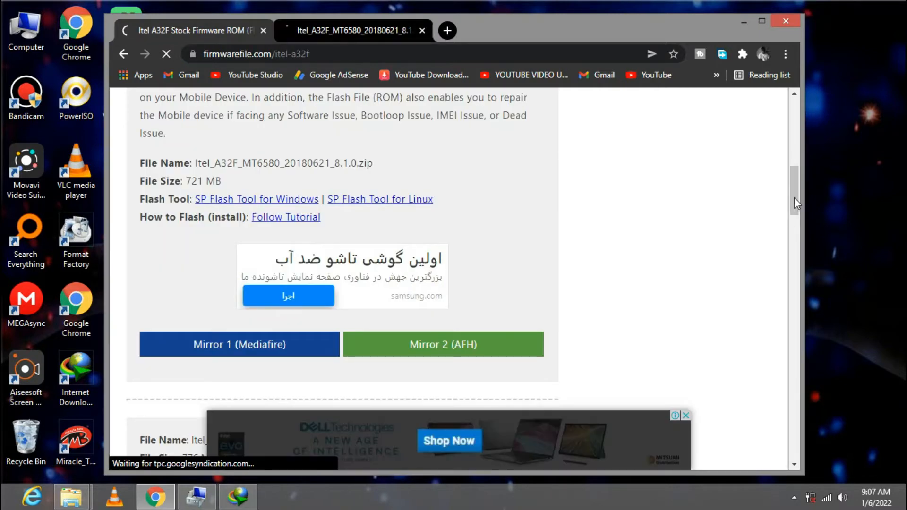
pyautogui.scroll(-3)
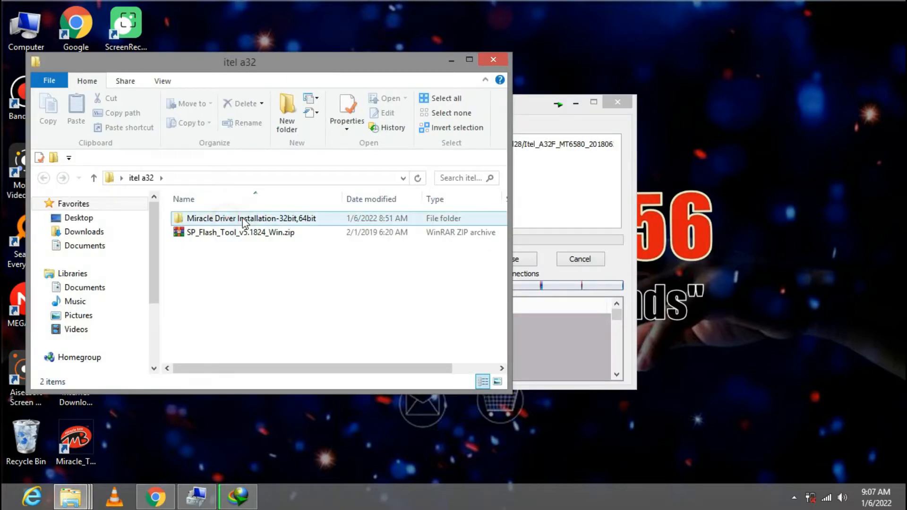
# Locate the installer in Miracle Driver Installation-32bit,64bit (Dhtechzone), then go back two folders.
pyautogui.click(249, 218)
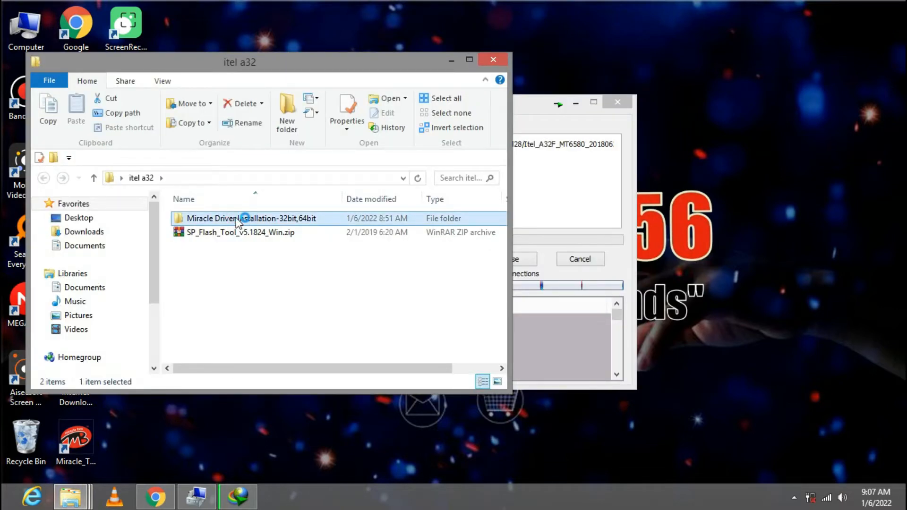
pyautogui.doubleClick(252, 218)
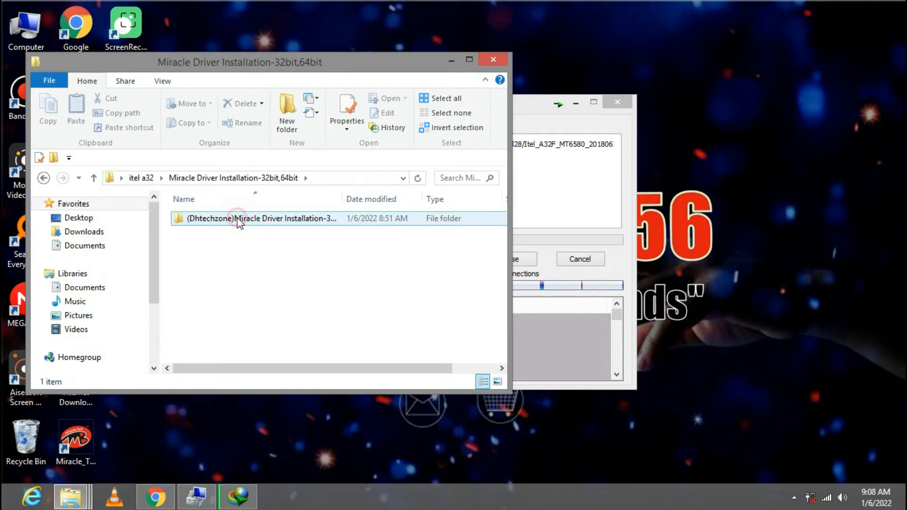
pyautogui.doubleClick(237, 218)
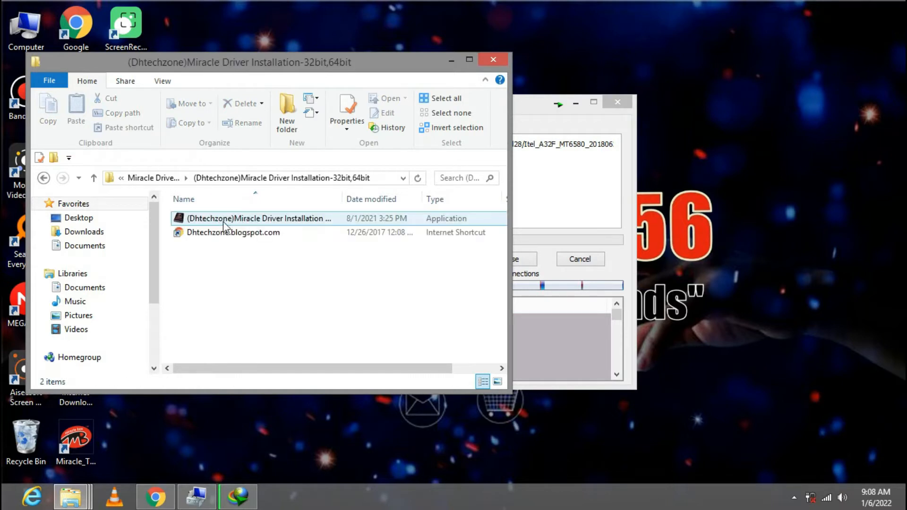
pyautogui.click(259, 219)
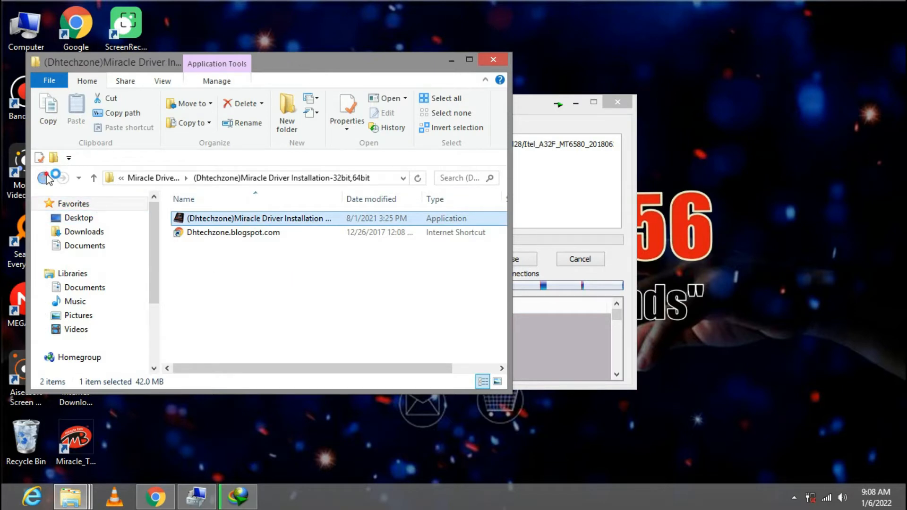
pyautogui.click(44, 178)
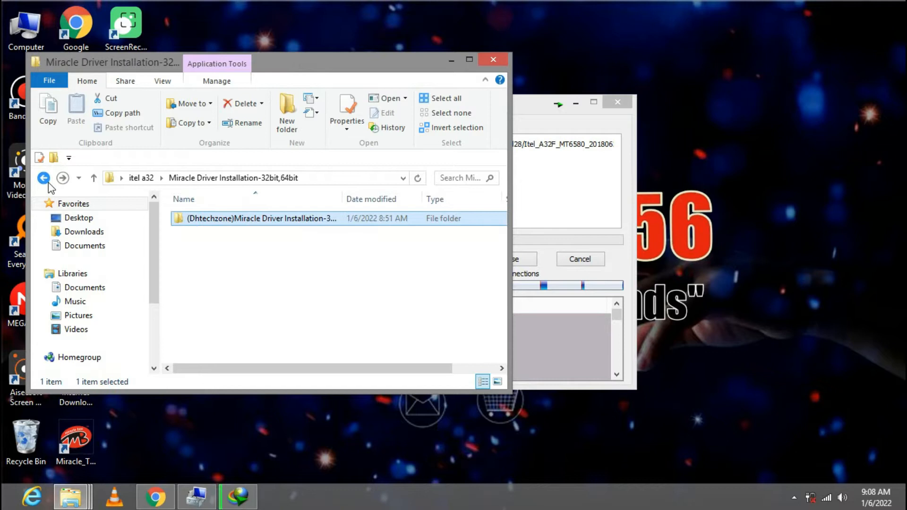
pyautogui.click(44, 177)
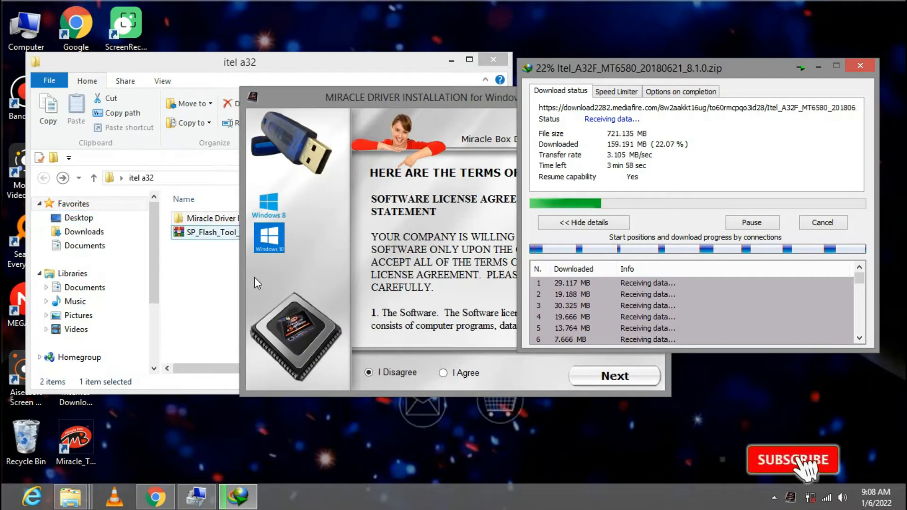
# Accept the Miracle Driver license agreement and continue to the install options.
pyautogui.click(444, 373)
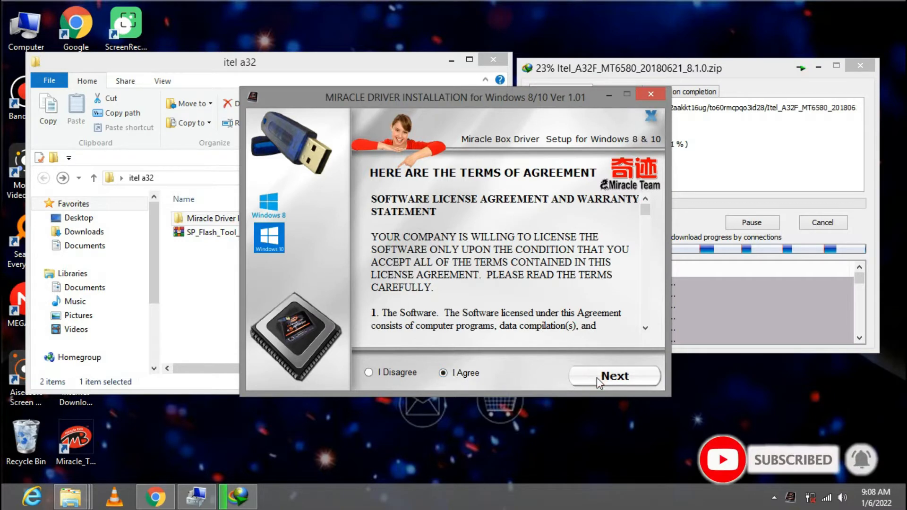
pyautogui.click(614, 376)
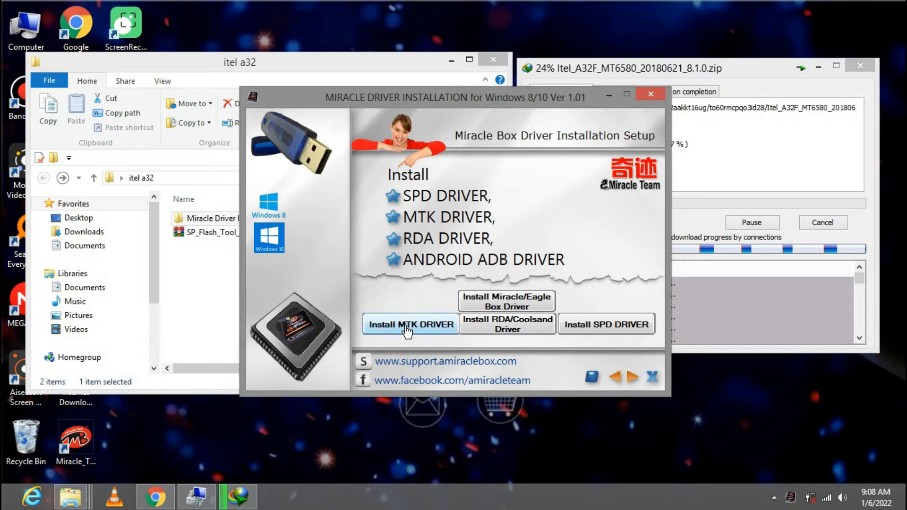
pyautogui.moveTo(410, 324)
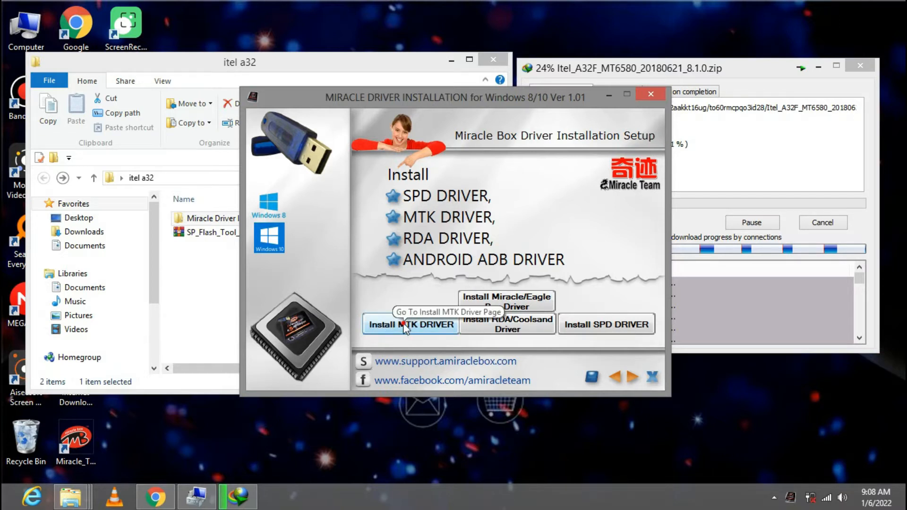
# Under MTK drivers, install the 64-bit VCOM port driver.
pyautogui.click(410, 325)
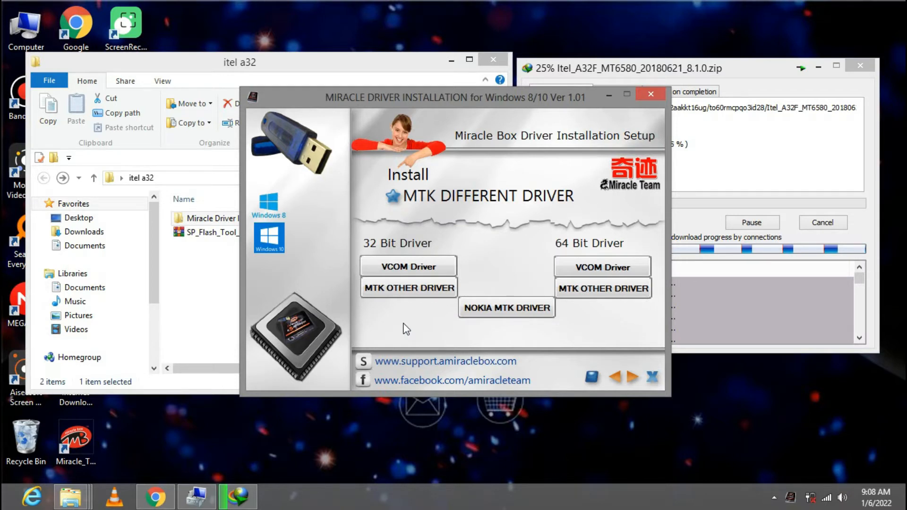
pyautogui.moveTo(409, 252)
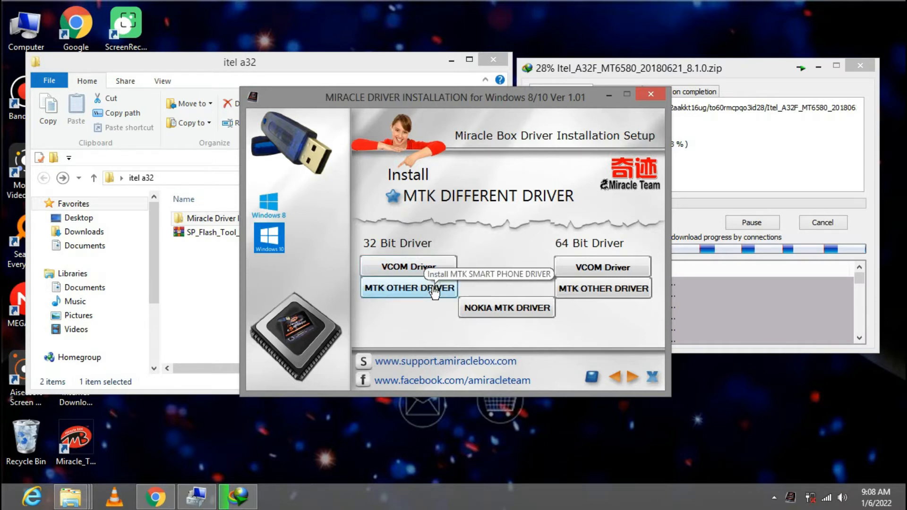
pyautogui.moveTo(565, 253)
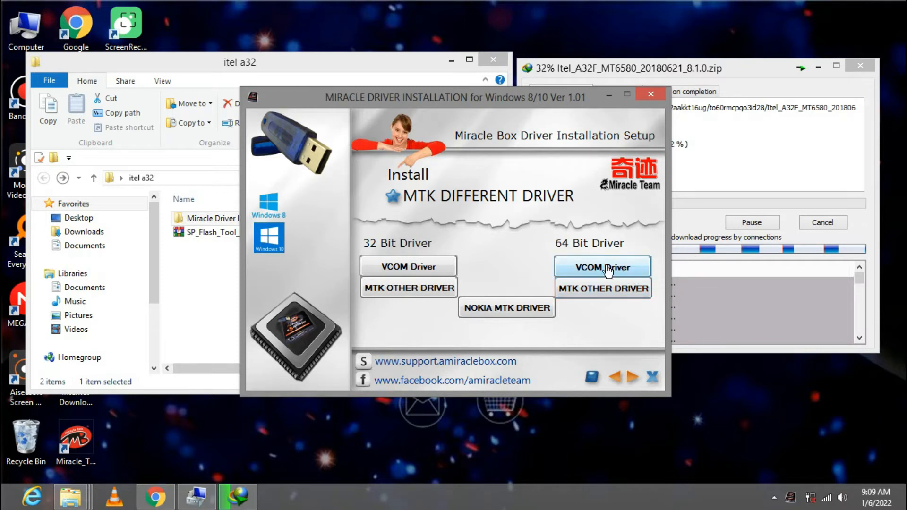
pyautogui.click(602, 266)
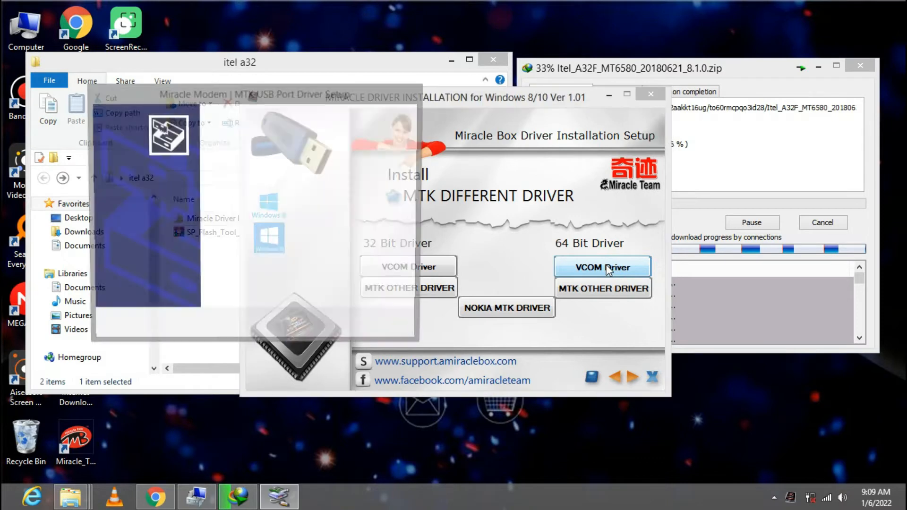
pyautogui.click(602, 268)
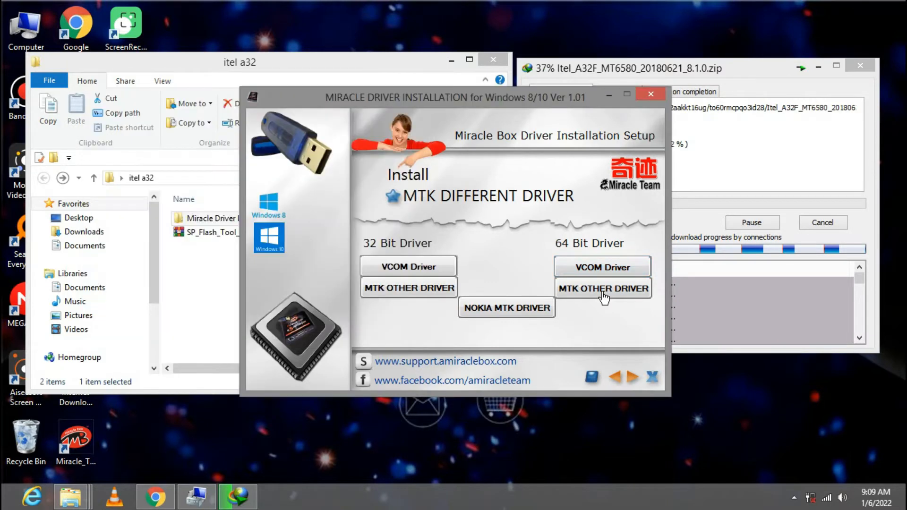
# Install the 64-bit MTK smartphone driver and close the completed wizard.
pyautogui.click(603, 288)
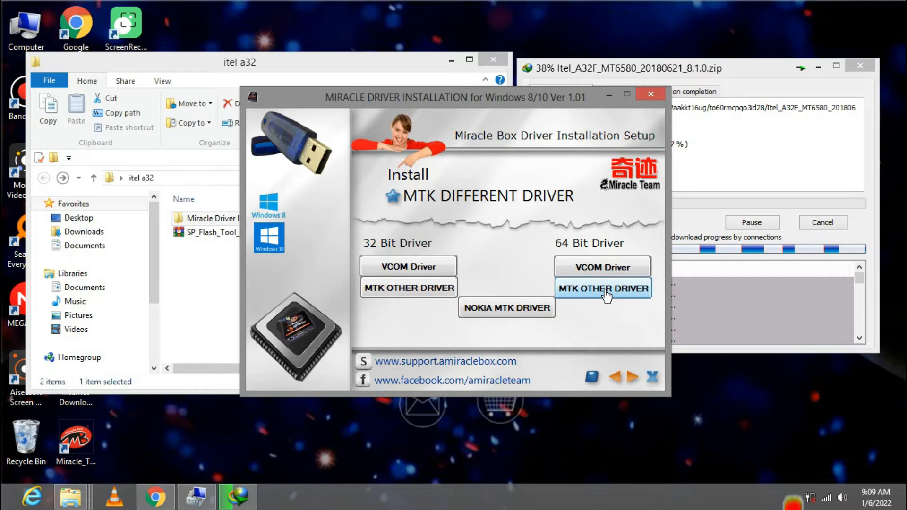
pyautogui.click(602, 288)
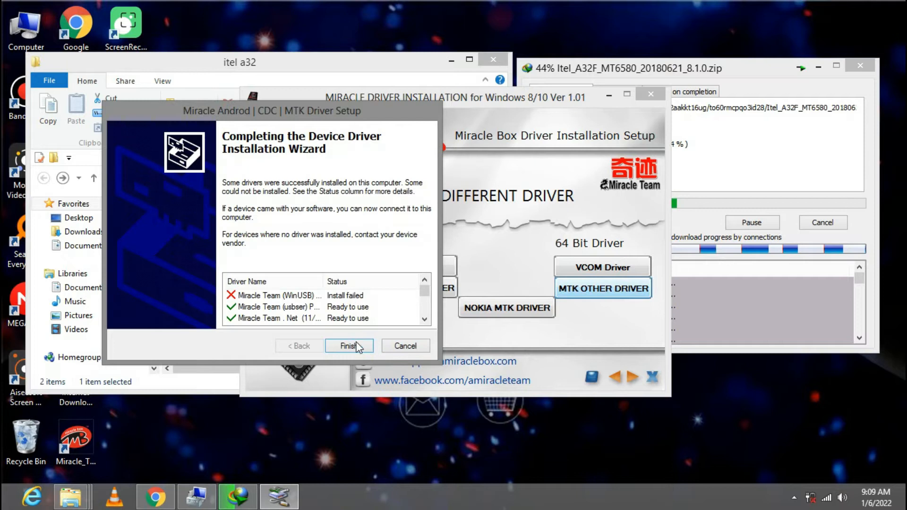
pyautogui.click(348, 346)
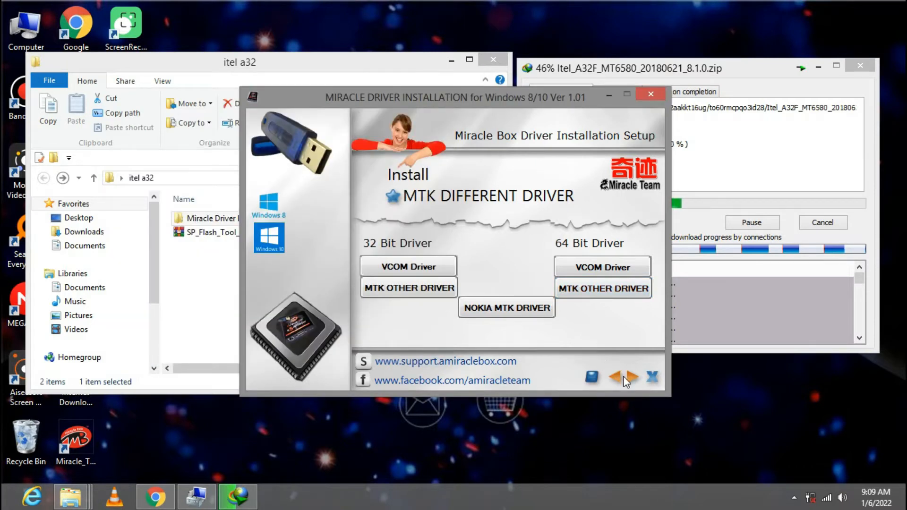
pyautogui.moveTo(599, 350)
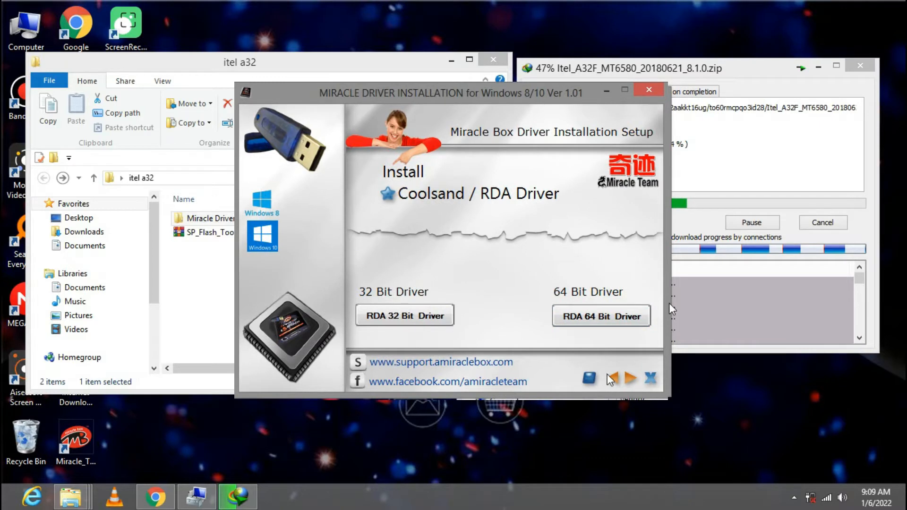
# On the Miracle Box driver page, install the PL-2303 driver using Repair.
pyautogui.click(630, 378)
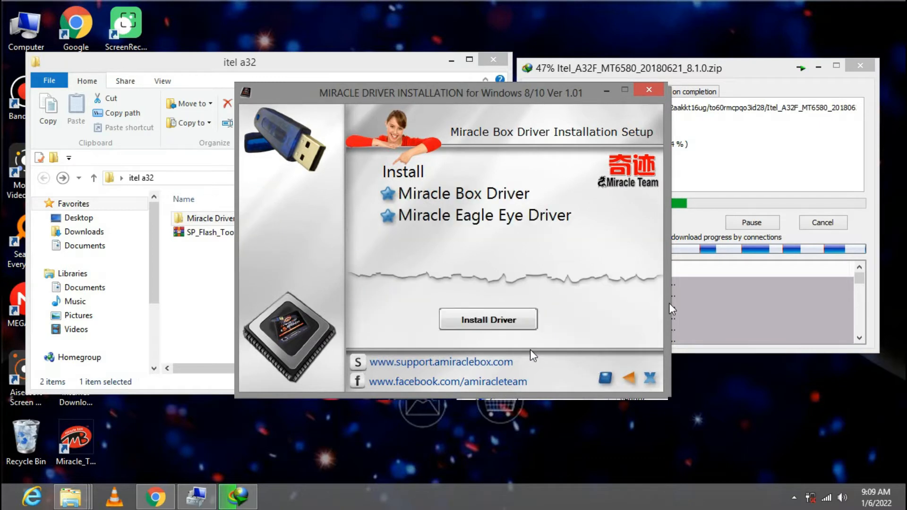
pyautogui.moveTo(531, 202)
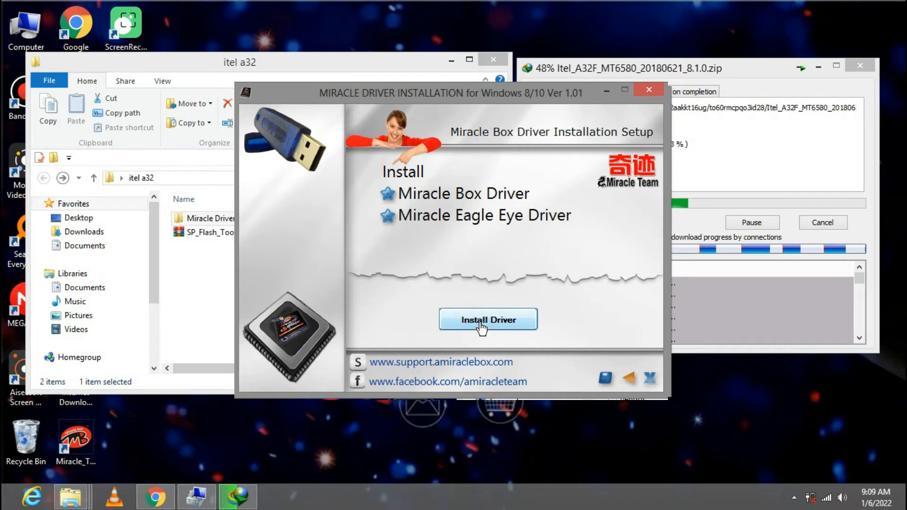
pyautogui.click(488, 319)
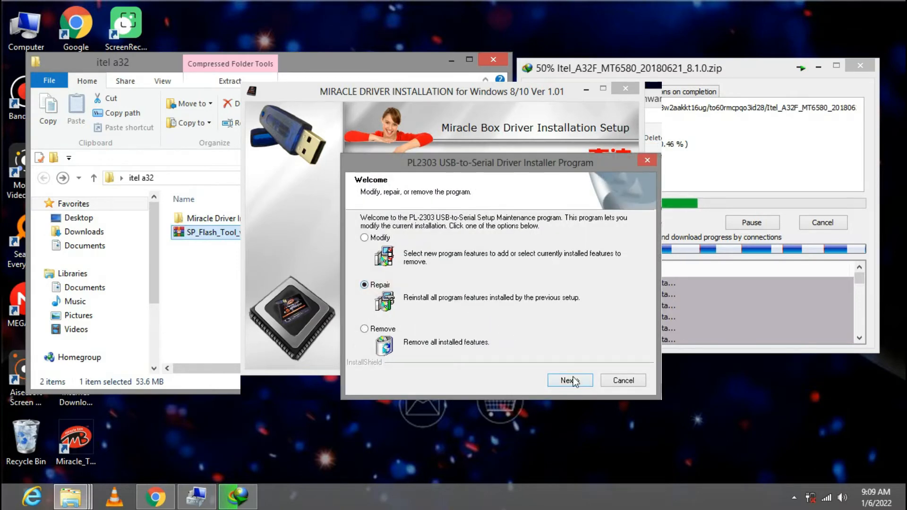
pyautogui.click(569, 380)
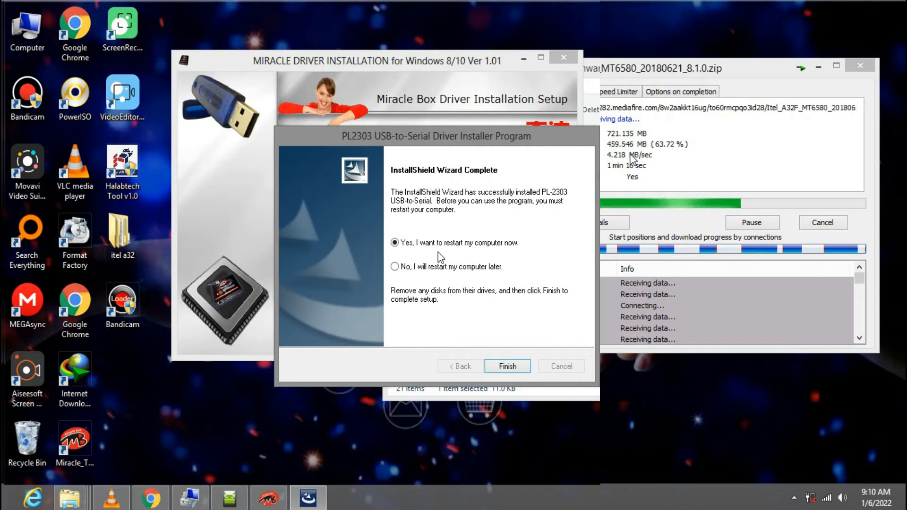
pyautogui.moveTo(490, 275)
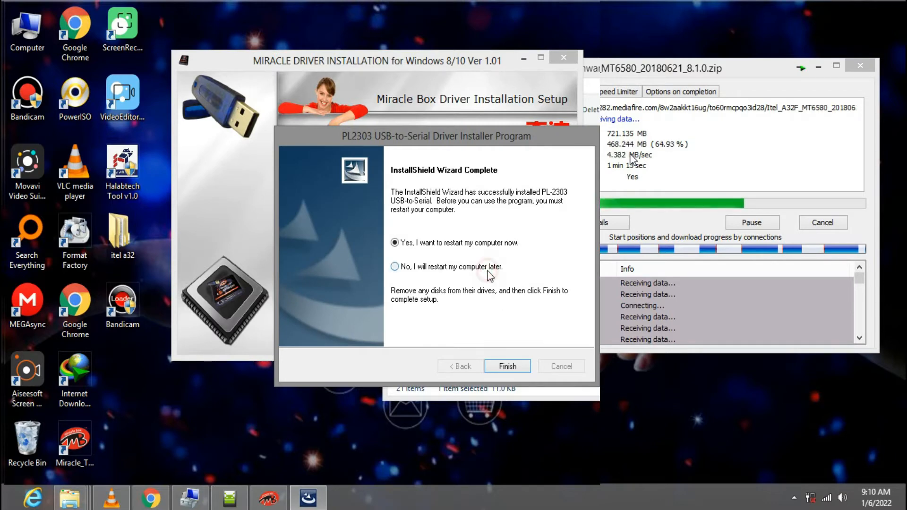
# Finish PL-2303 setup with 'No, I will restart later', then go back twice.
pyautogui.click(507, 366)
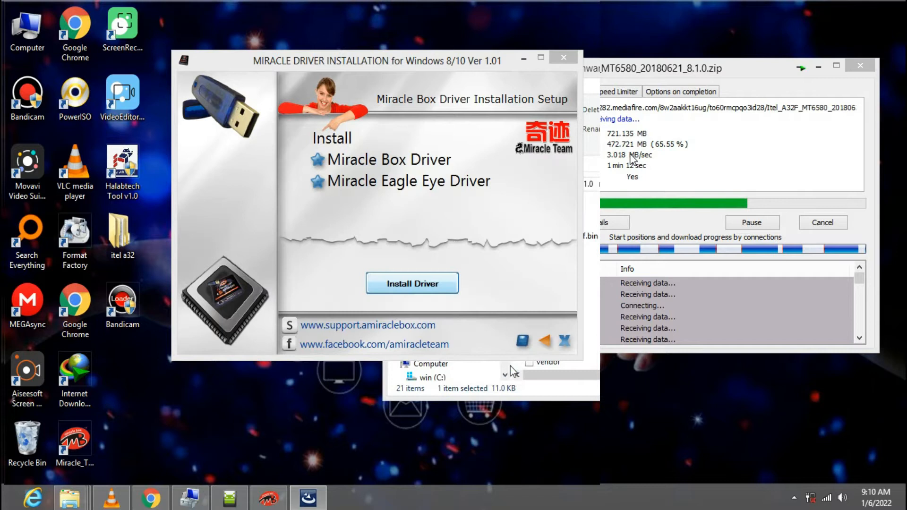
pyautogui.click(544, 341)
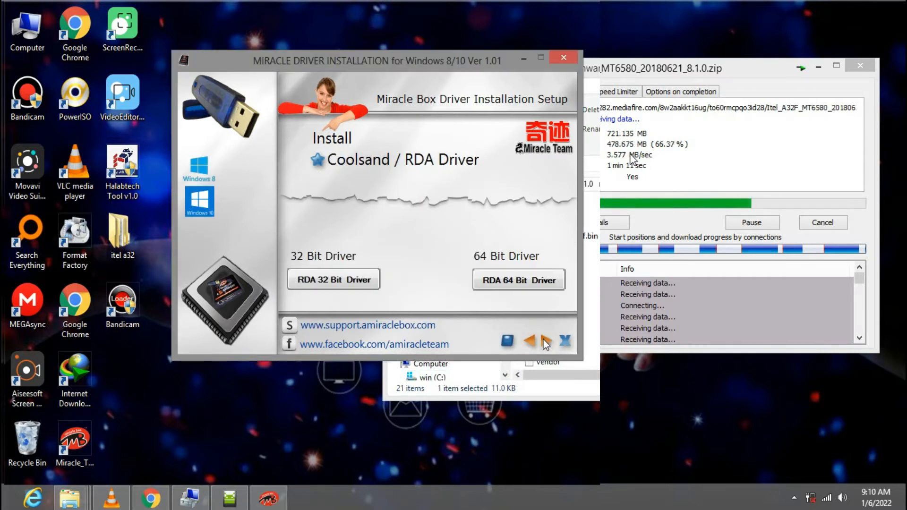
pyautogui.click(544, 341)
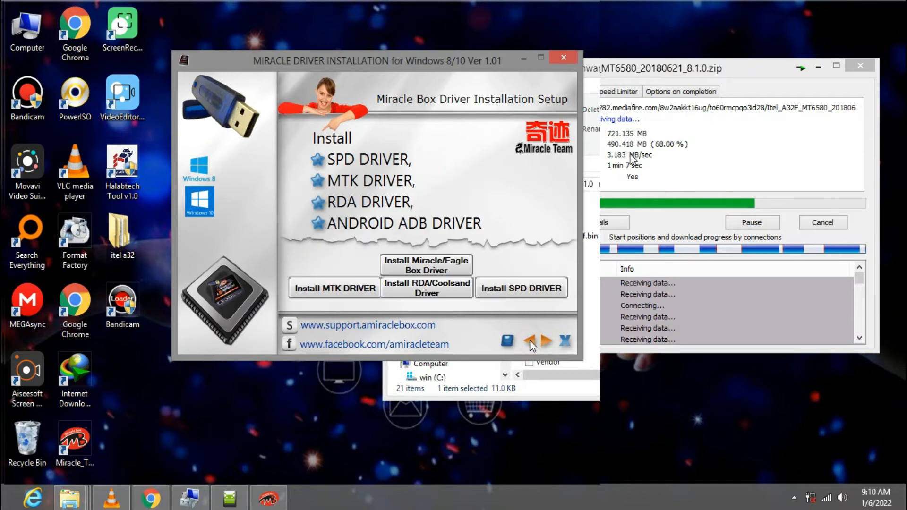
pyautogui.moveTo(535, 75)
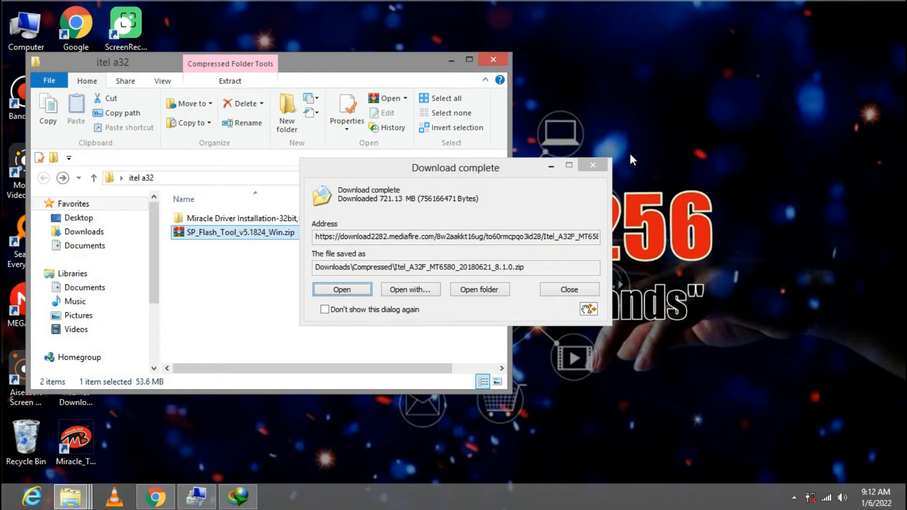
# Open the folder holding the completed 721 MB firmware download.
pyautogui.click(479, 289)
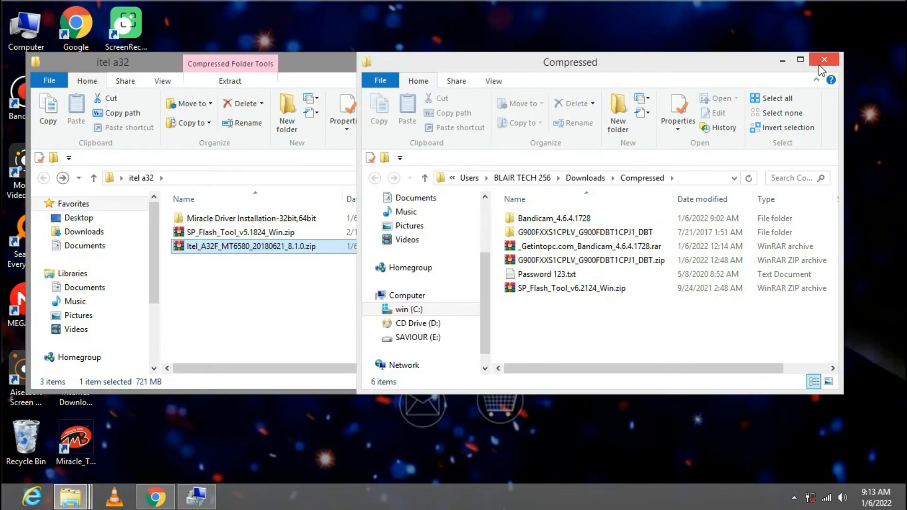
# Close the Compressed window and extract the zip to 'Itel_A32F_MT6580_20180621_8.1.0\'.
pyautogui.click(825, 60)
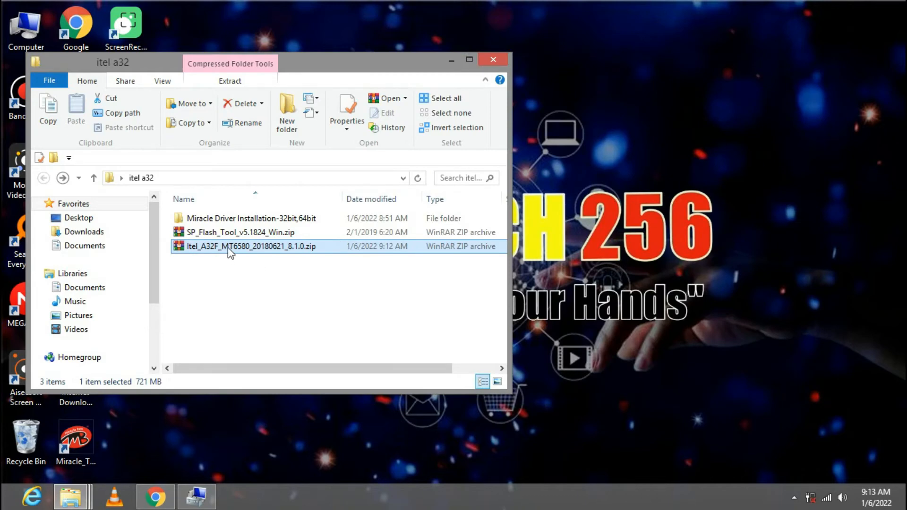
pyautogui.rightClick(249, 246)
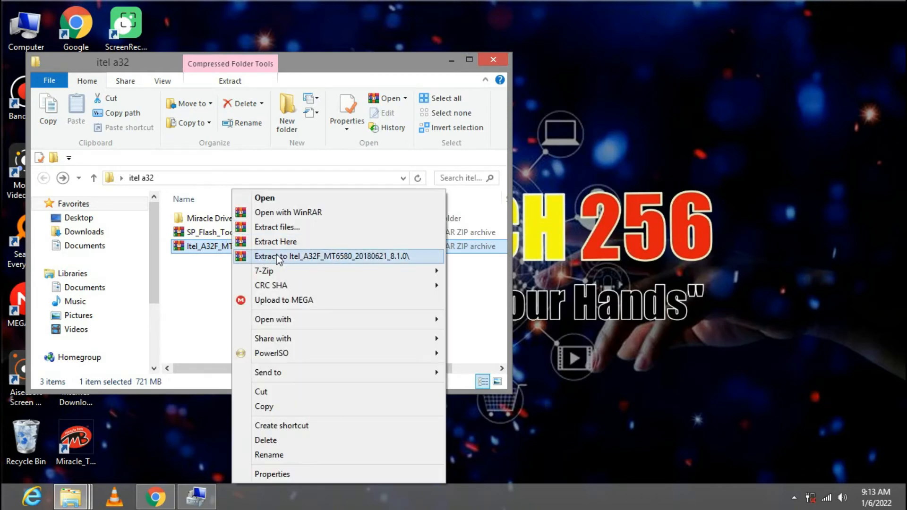
pyautogui.click(338, 256)
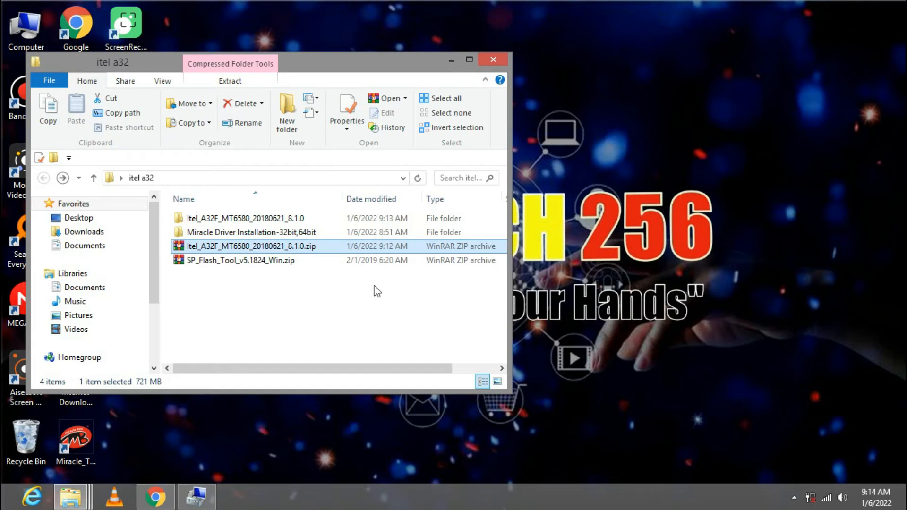
# Open Itel_A32F_MT6580, its inner folder, then the Firmware folder in File Explorer.
pyautogui.doubleClick(245, 218)
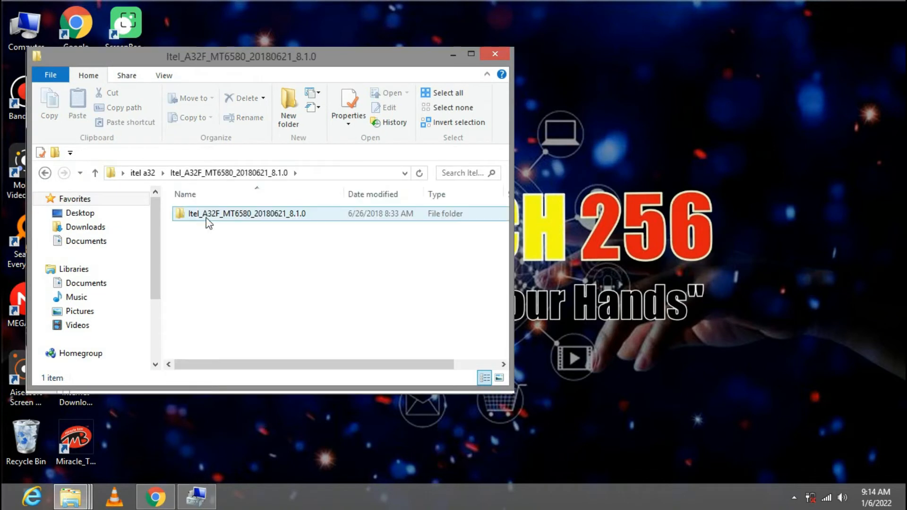
pyautogui.doubleClick(247, 214)
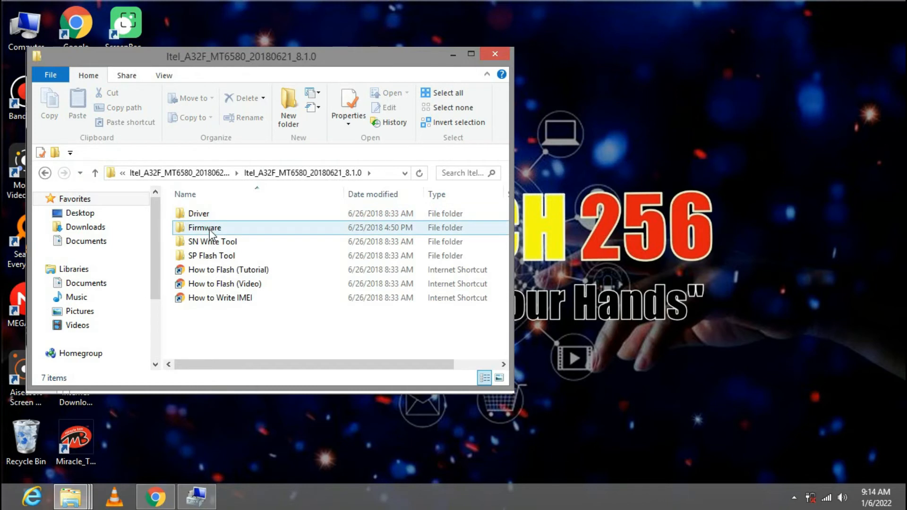
pyautogui.doubleClick(204, 228)
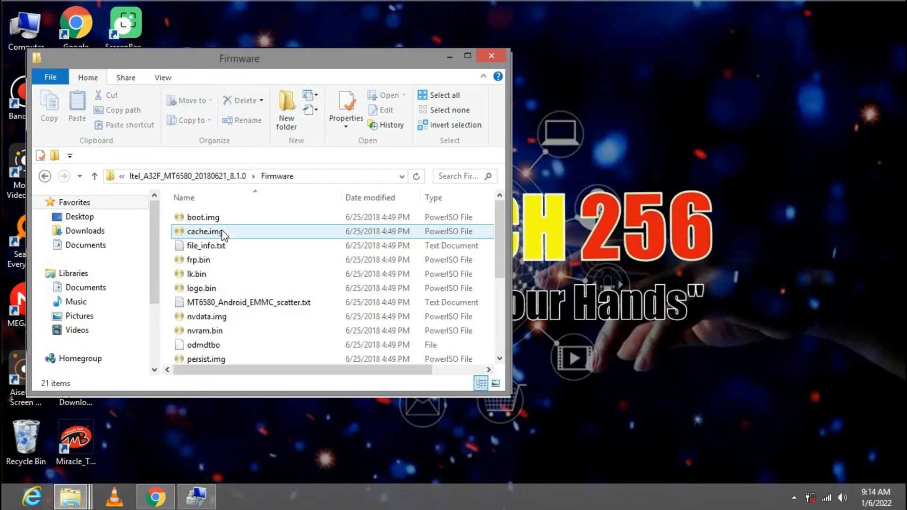
pyautogui.click(249, 302)
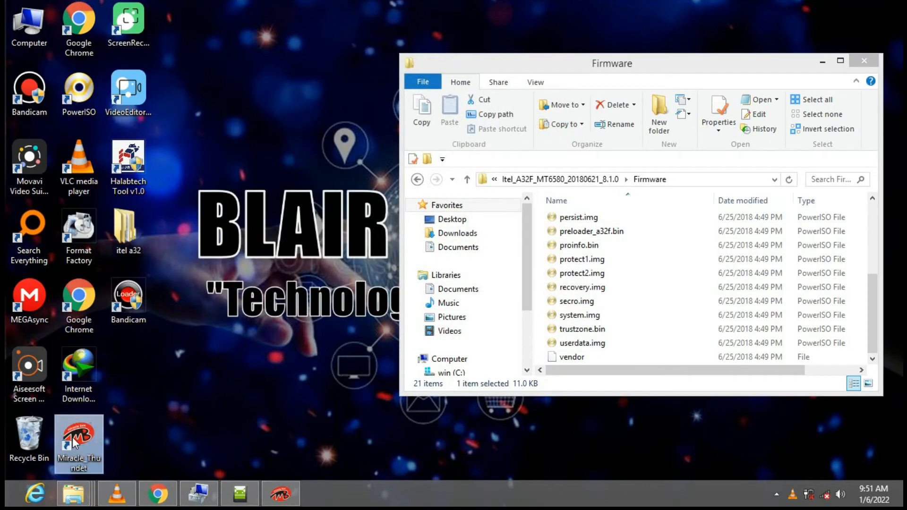
pyautogui.moveTo(92, 431)
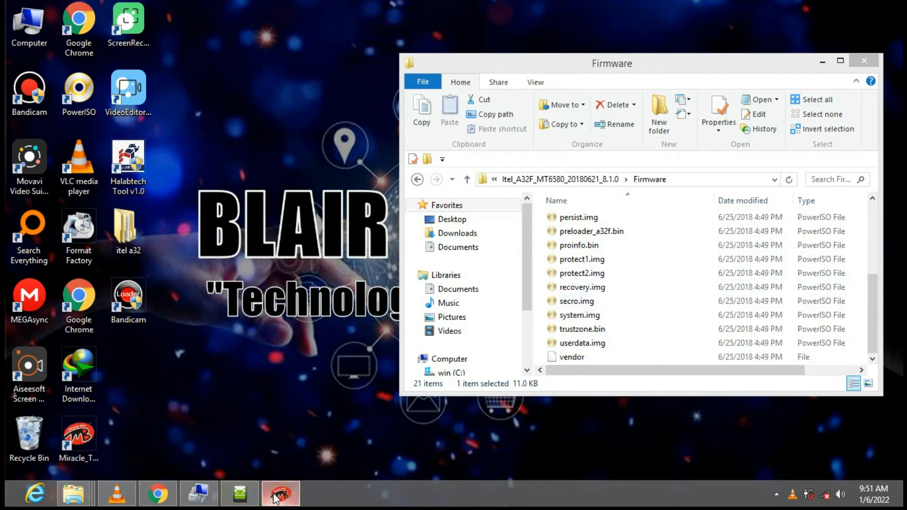
# Switch to Miracle Box, choose MTK Write, and open the scatter file picker.
pyautogui.click(280, 492)
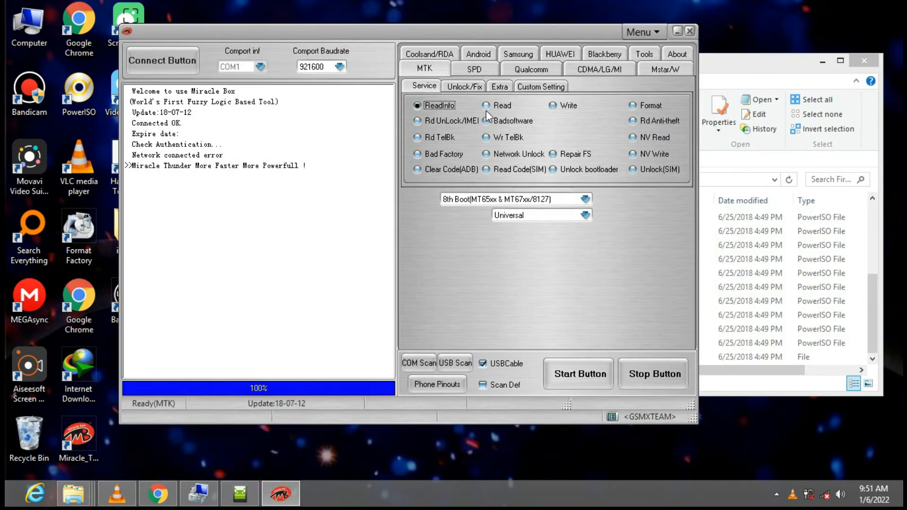
pyautogui.moveTo(560, 110)
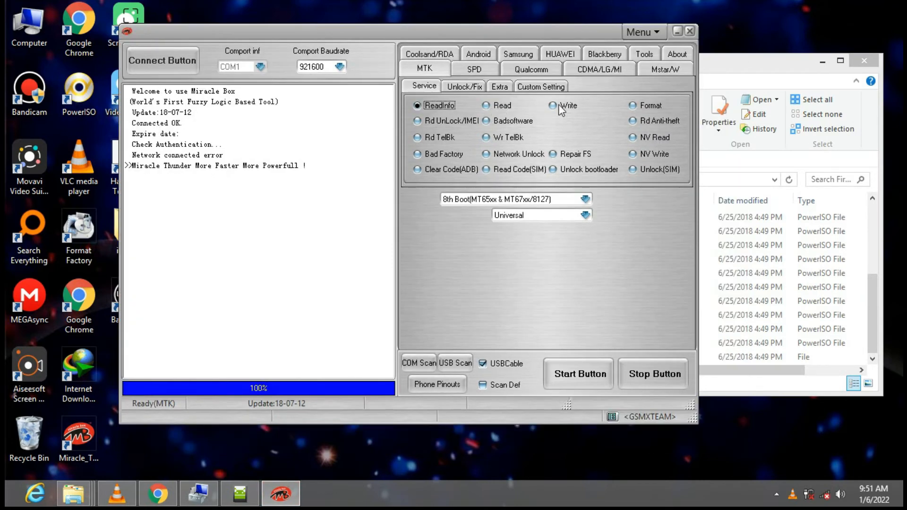
pyautogui.click(555, 105)
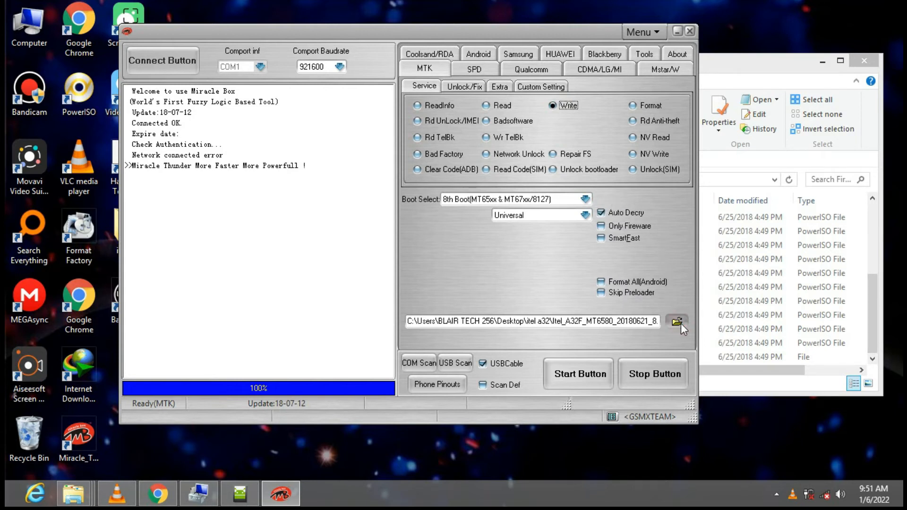
pyautogui.click(677, 322)
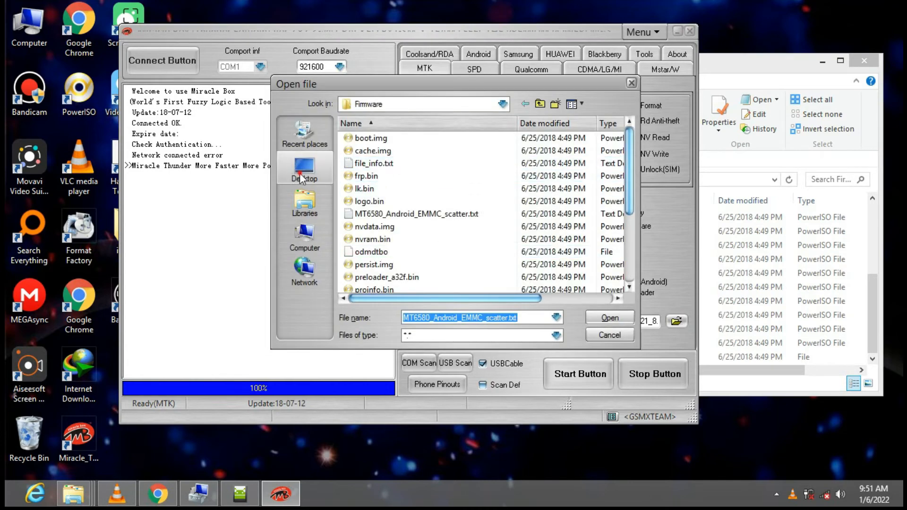
# Load MT6580_Android_EMMC_scatter.txt from Desktop > itel a32 > Itel_A32F_MT6580 > Firmware.
pyautogui.click(304, 168)
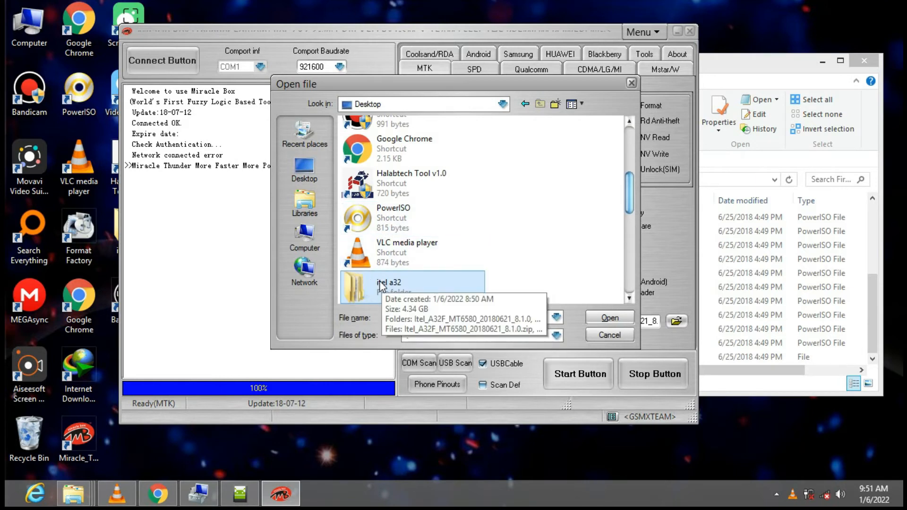
pyautogui.doubleClick(389, 283)
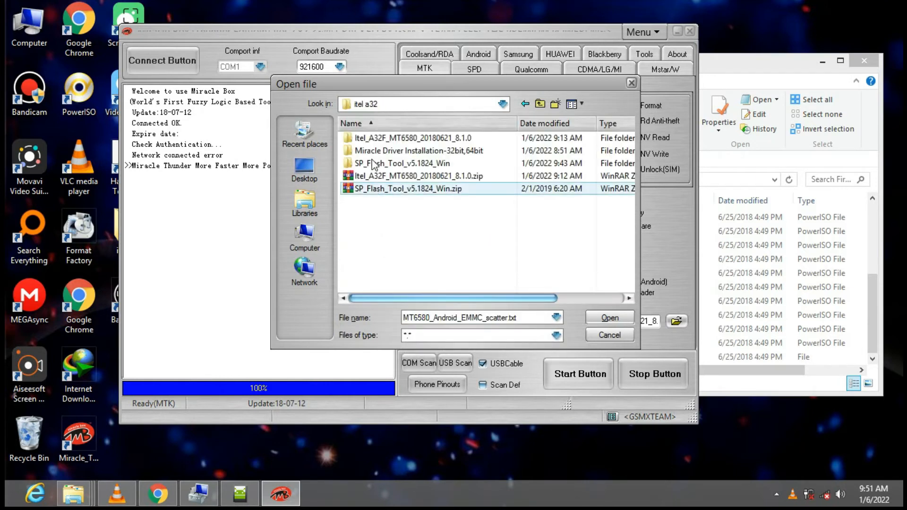
pyautogui.doubleClick(415, 137)
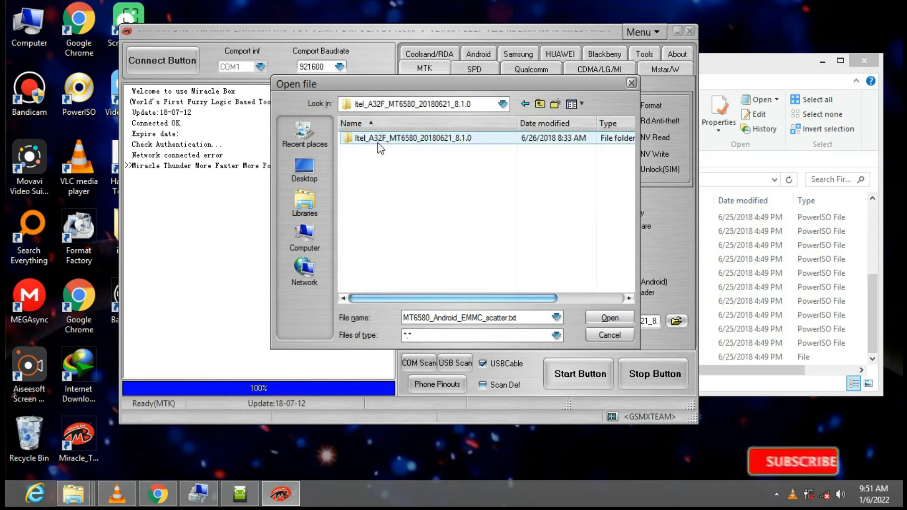
pyautogui.doubleClick(409, 138)
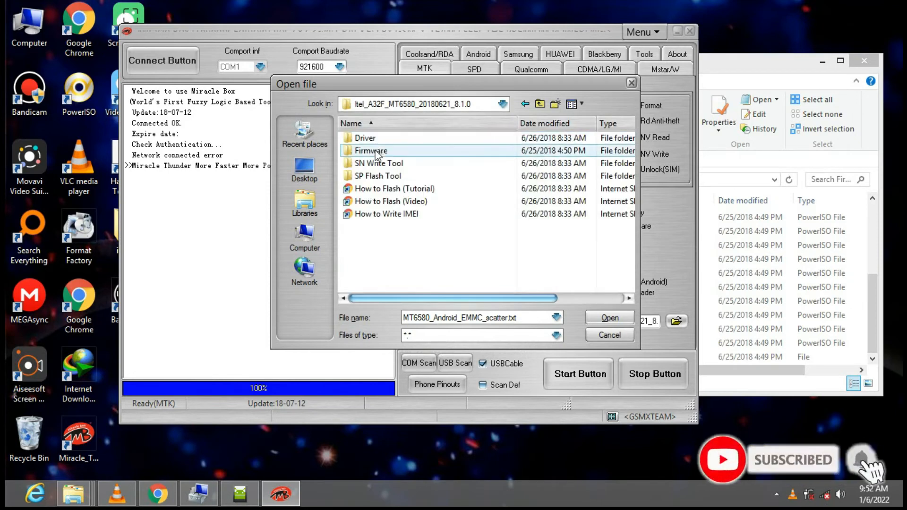
pyautogui.doubleClick(371, 150)
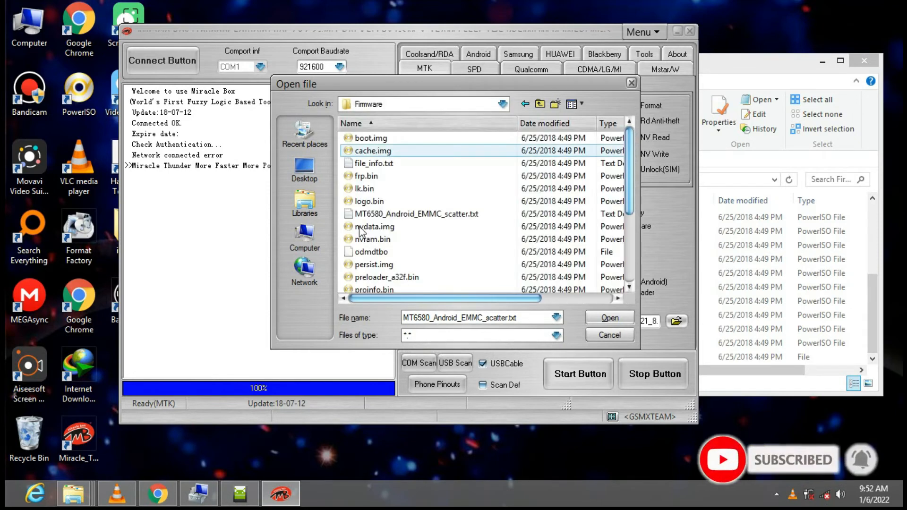
pyautogui.click(416, 214)
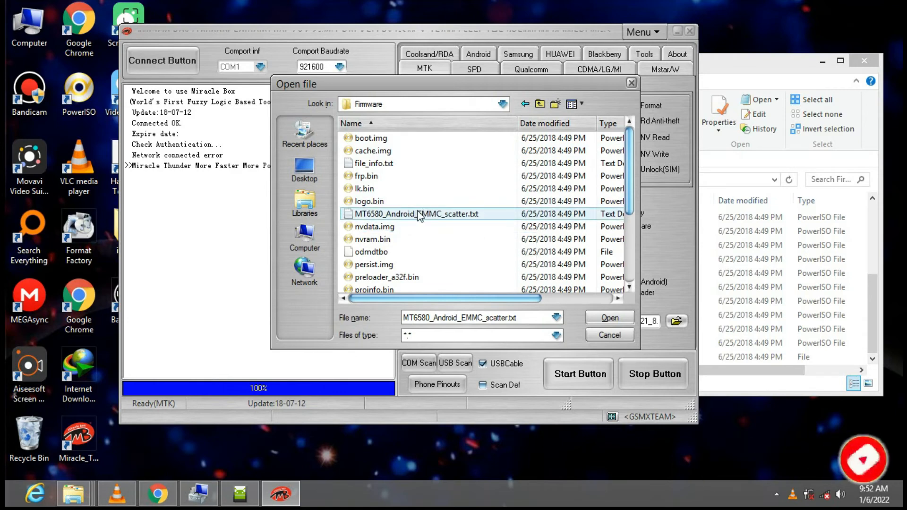
pyautogui.click(609, 318)
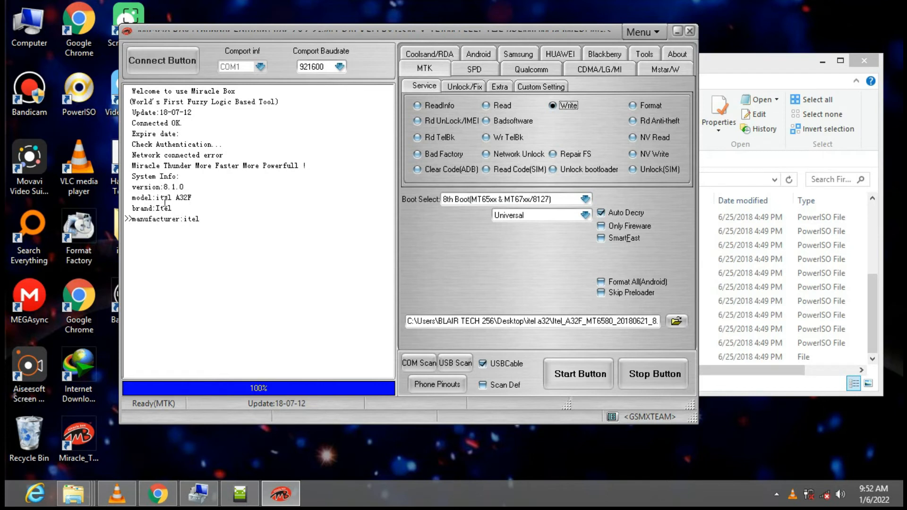
# Highlight A32F in the log and start the write until the MT6580 phone connects.
pyautogui.doubleClick(181, 198)
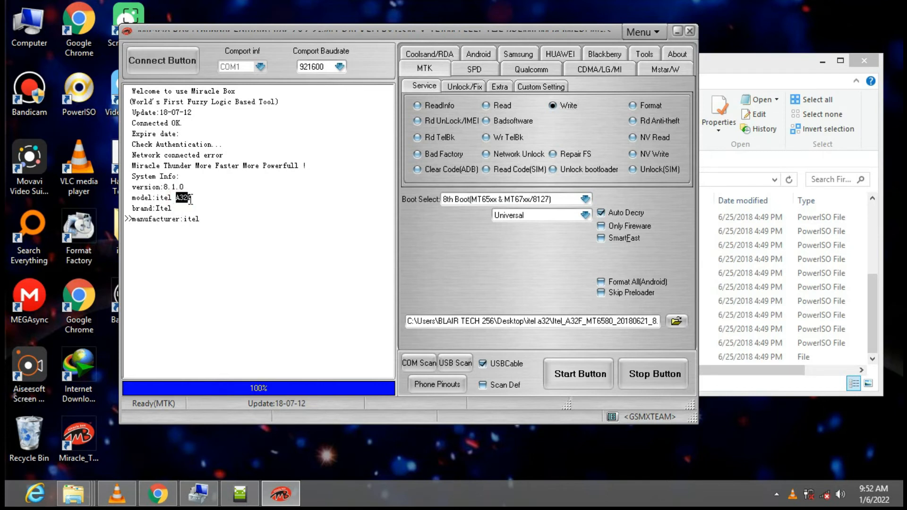
pyautogui.click(578, 374)
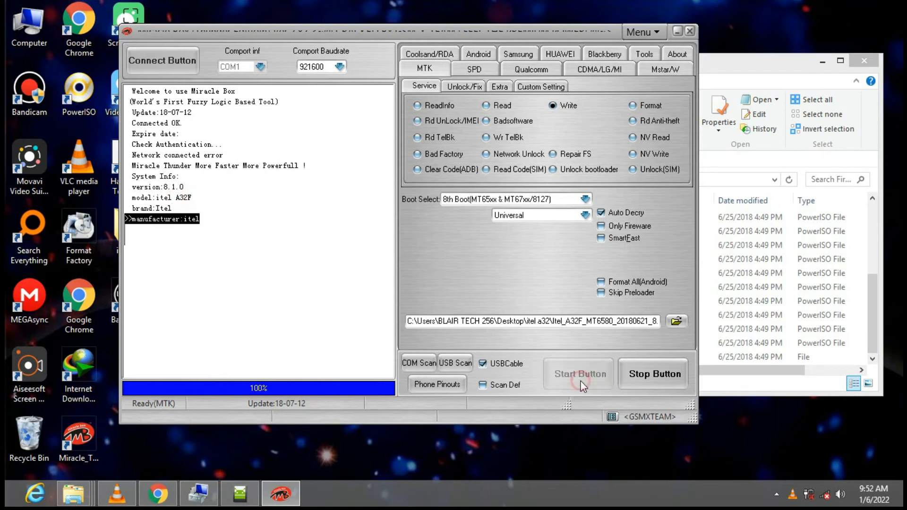
pyautogui.click(578, 374)
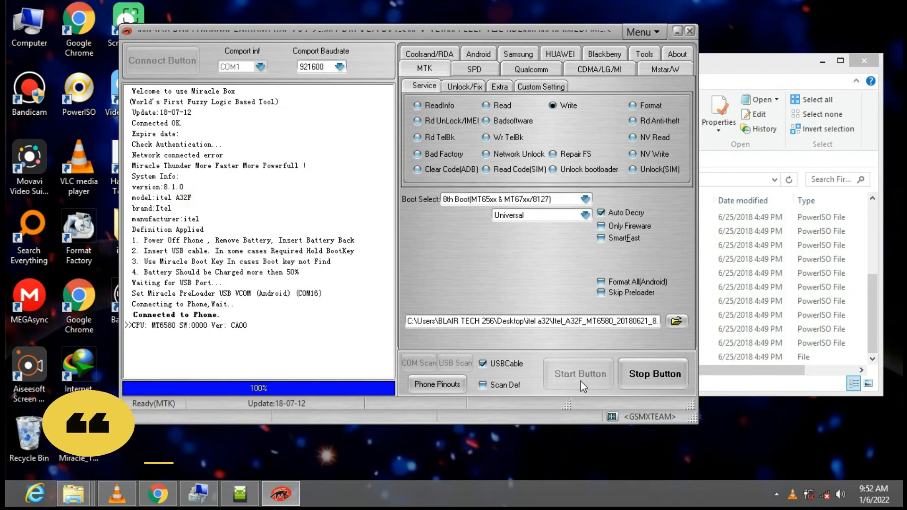
# After Boot8 downloads, confirm the partition list with all partitions checked.
pyautogui.click(578, 373)
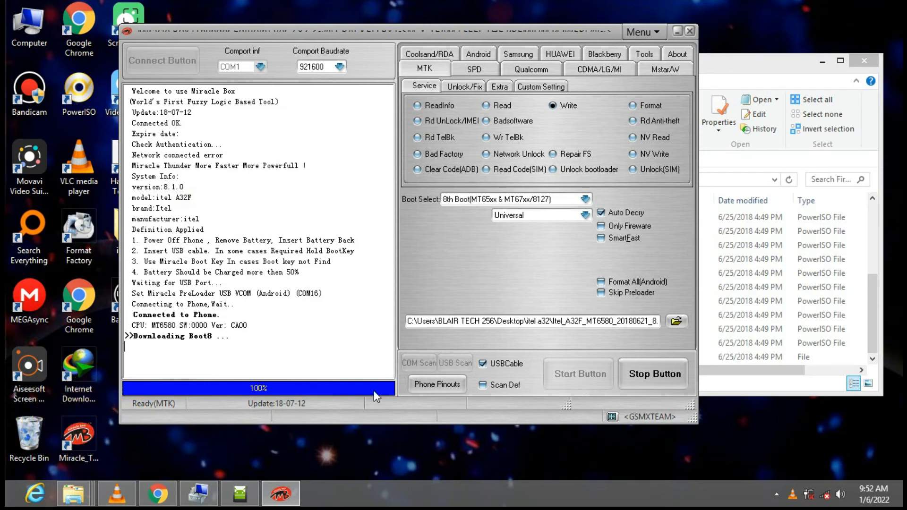
pyautogui.moveTo(451, 268)
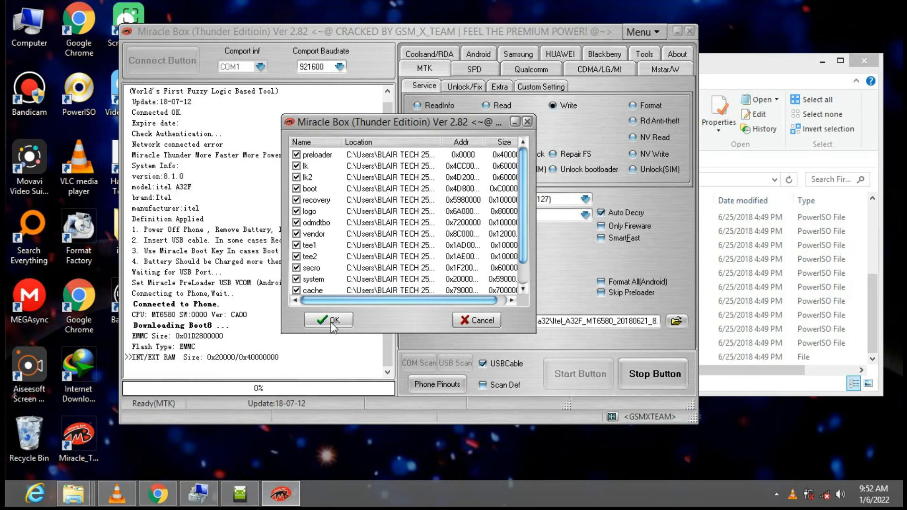
pyautogui.click(327, 320)
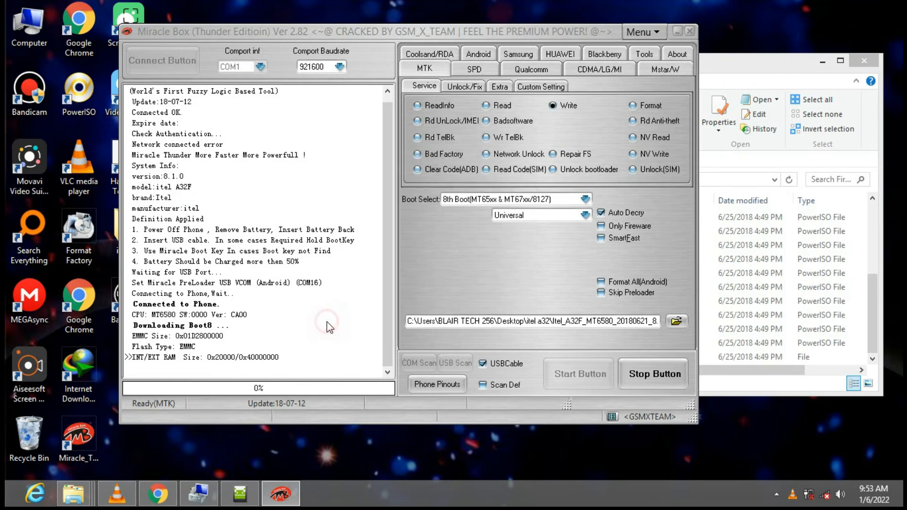